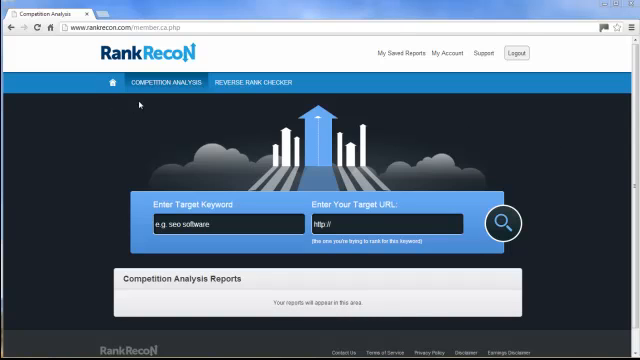
mouse_move(148, 96)
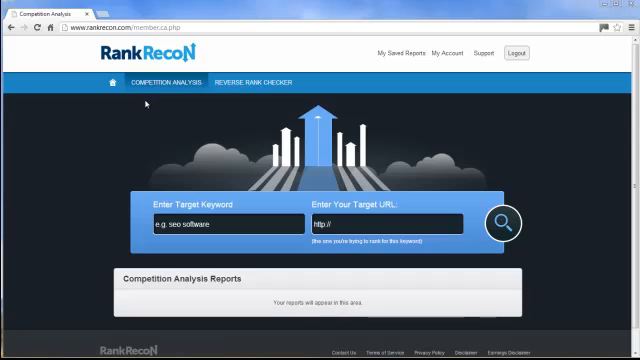
mouse_move(132, 104)
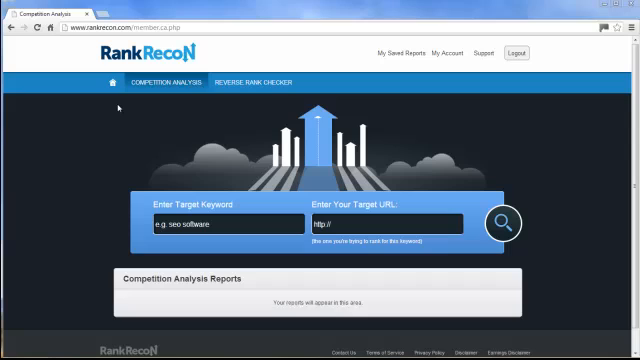
mouse_move(128, 104)
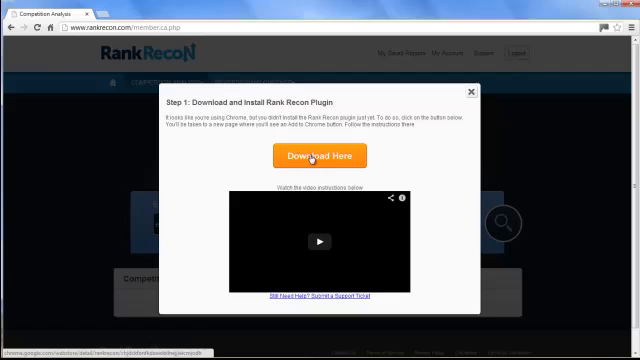
Step: Install the RankRecon extension from its Chrome Web Store listing and confirm adding it
click(320, 156)
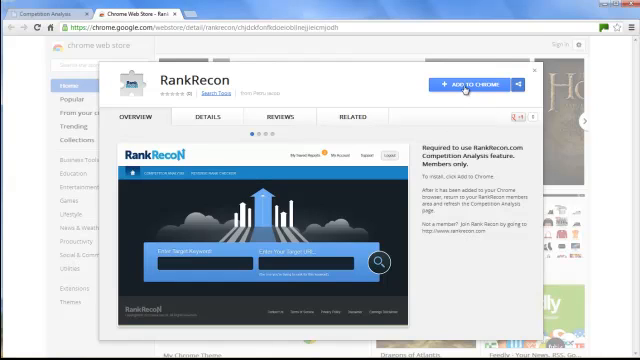
click(470, 84)
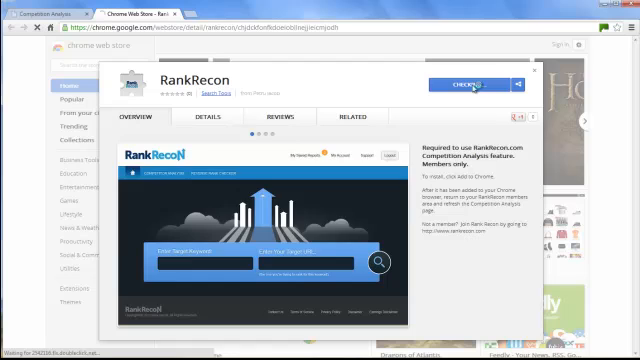
click(472, 82)
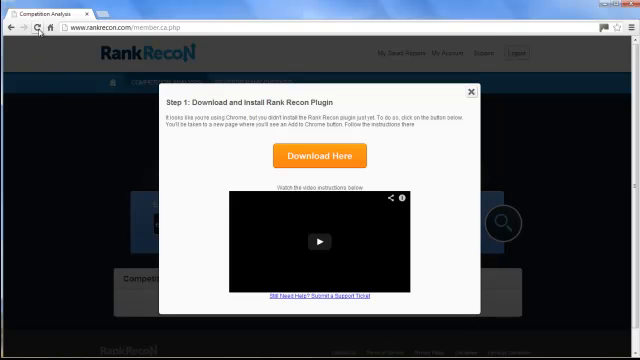
Step: Reload the RankRecon Competition Analysis page now that the plugin is installed
click(320, 156)
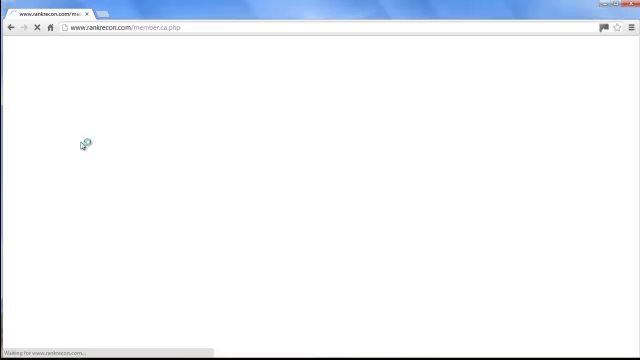